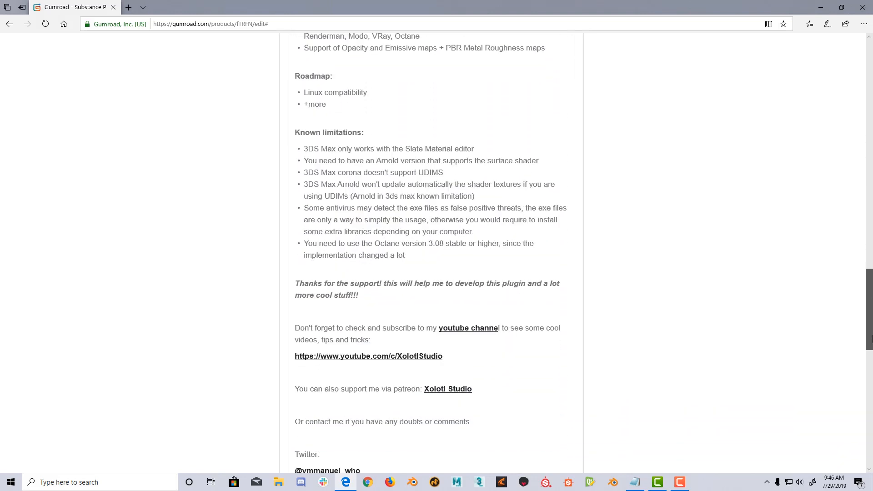
Move the xol-sp-livelink folder from the desktop into the Substance Painter plugins folder
scroll(down, 3)
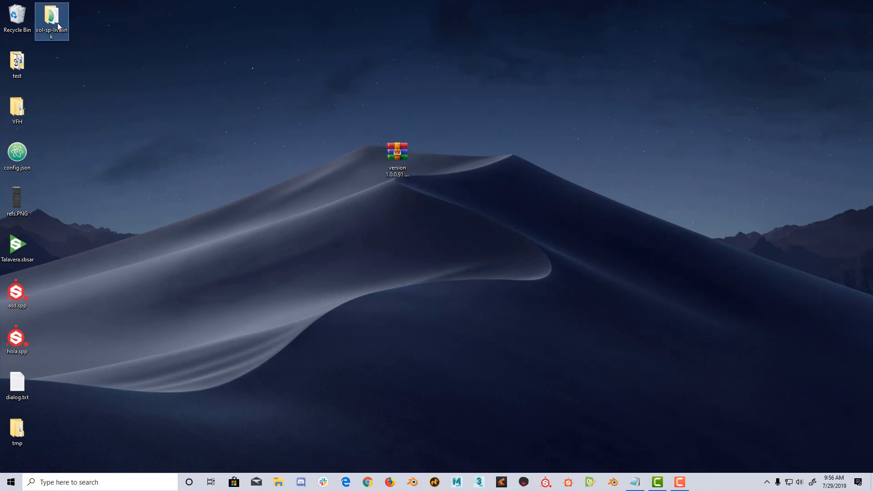
drag(51, 21, 604, 64)
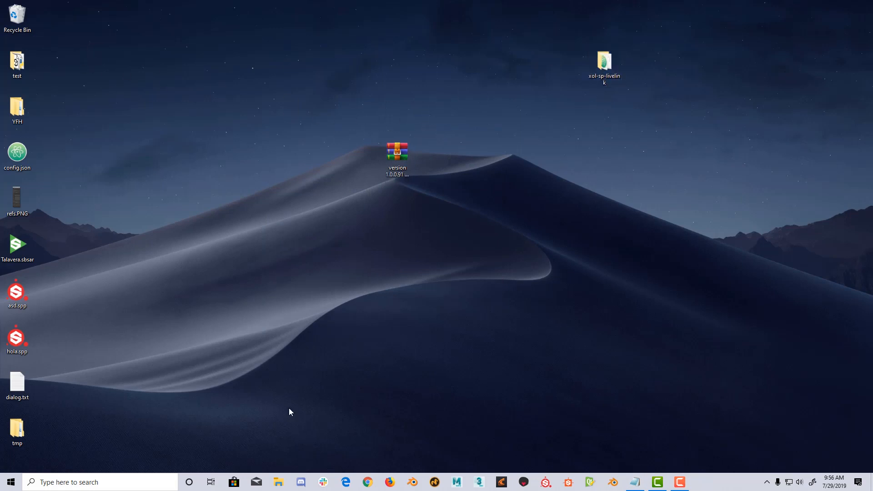
click(278, 482)
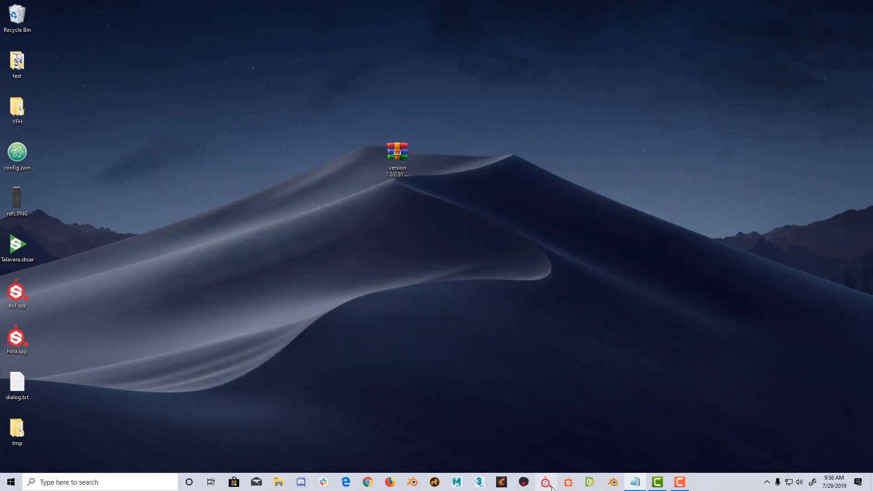
Show the xol-sp-livelink panel from the Window menu in Substance Painter
click(545, 481)
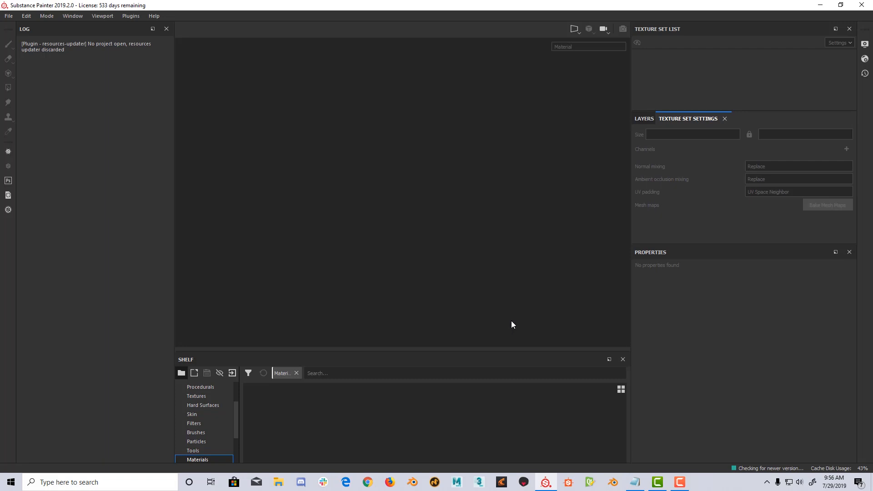
mouse_move(76, 18)
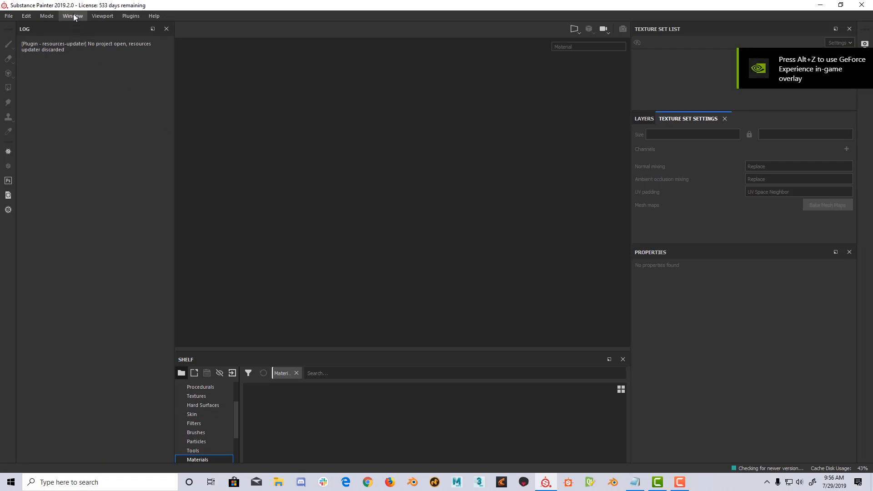
click(72, 16)
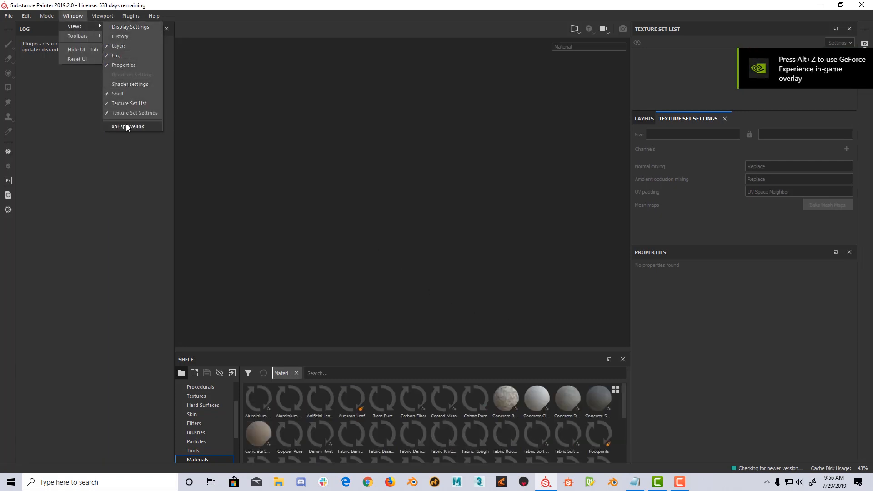
click(128, 126)
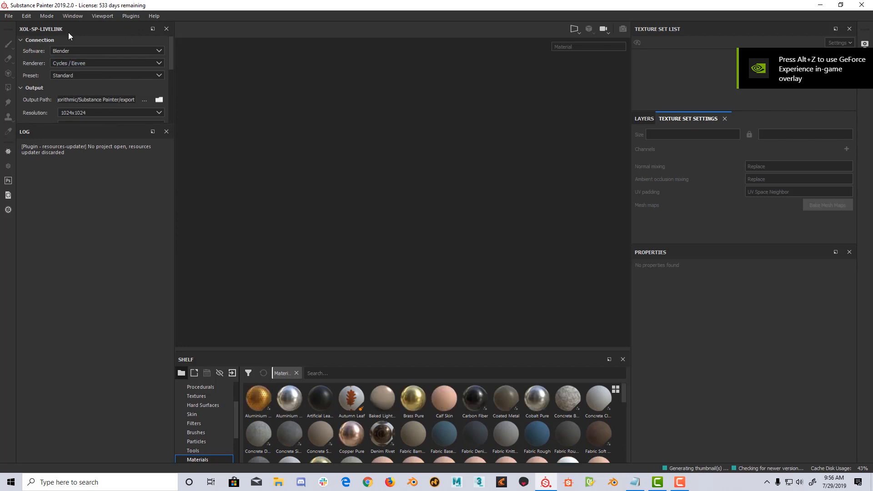
mouse_move(86, 29)
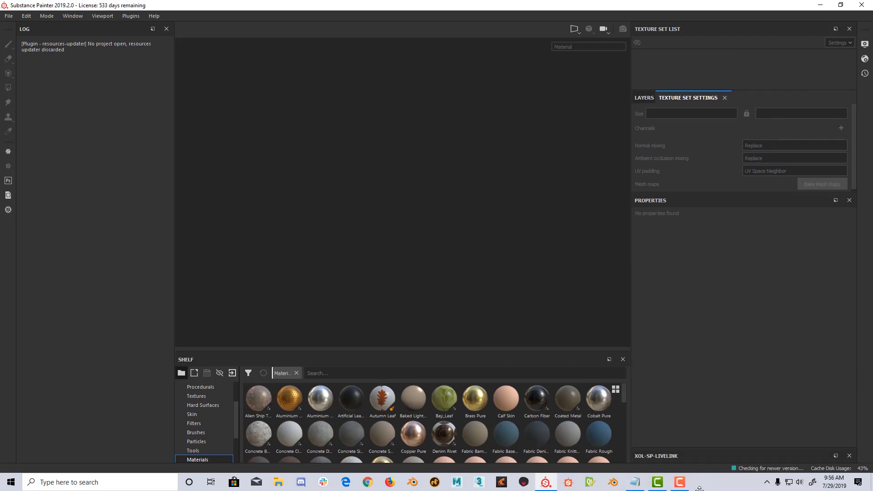
mouse_move(686, 446)
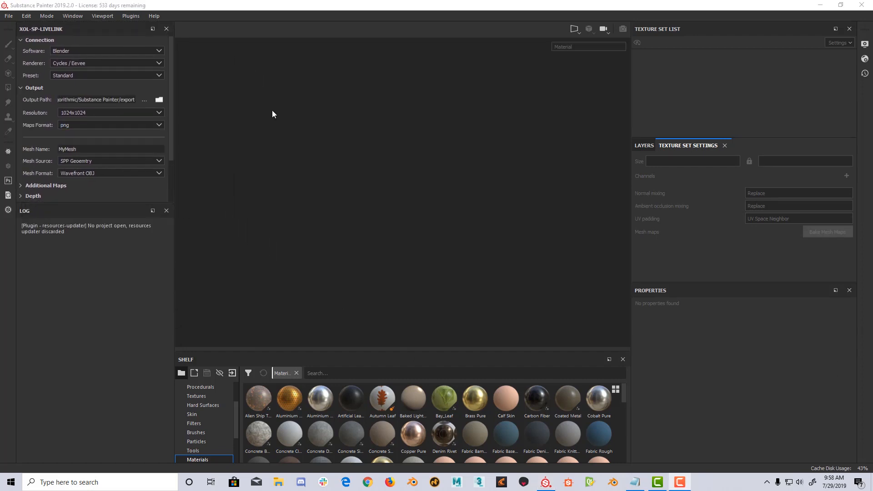
Open the xol-sp-livelink plugin's configuration dialog from the Plugins menu
click(131, 17)
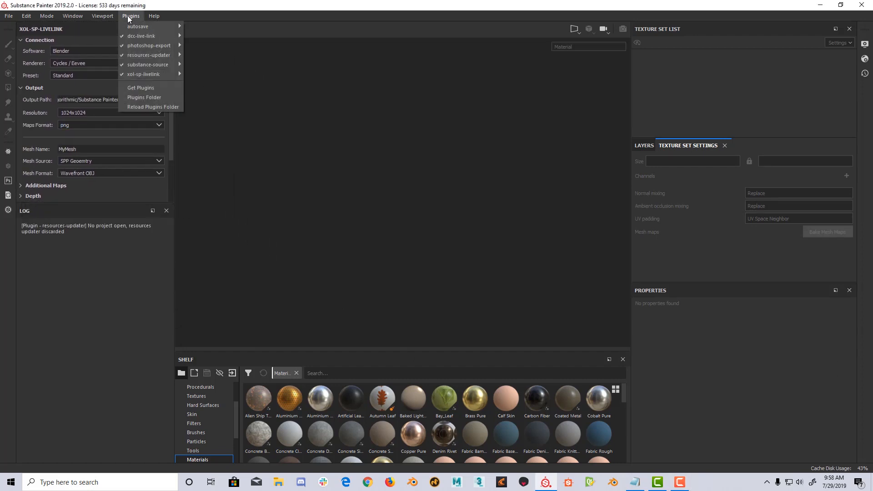
mouse_move(142, 73)
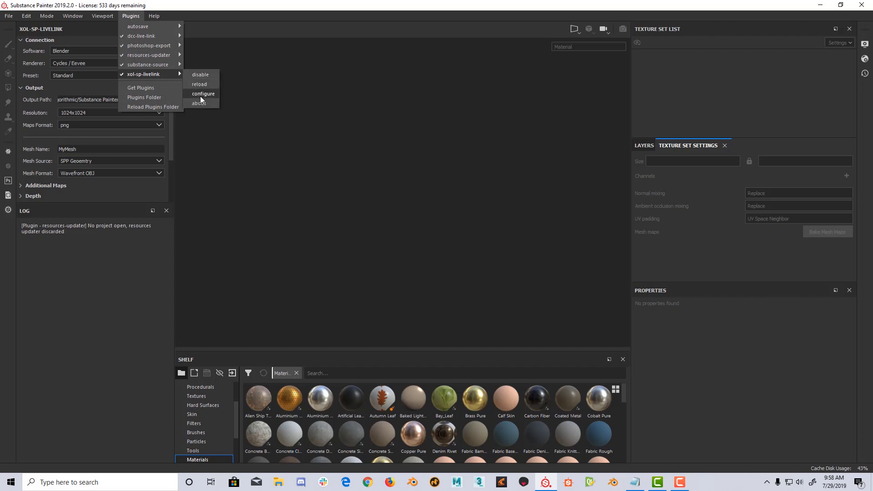
click(203, 94)
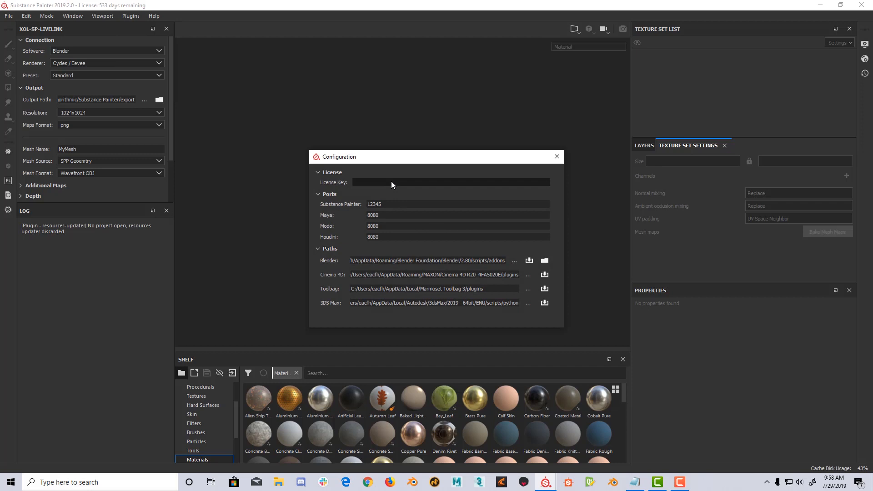
text(000000000-0000000000-0000000-000000)
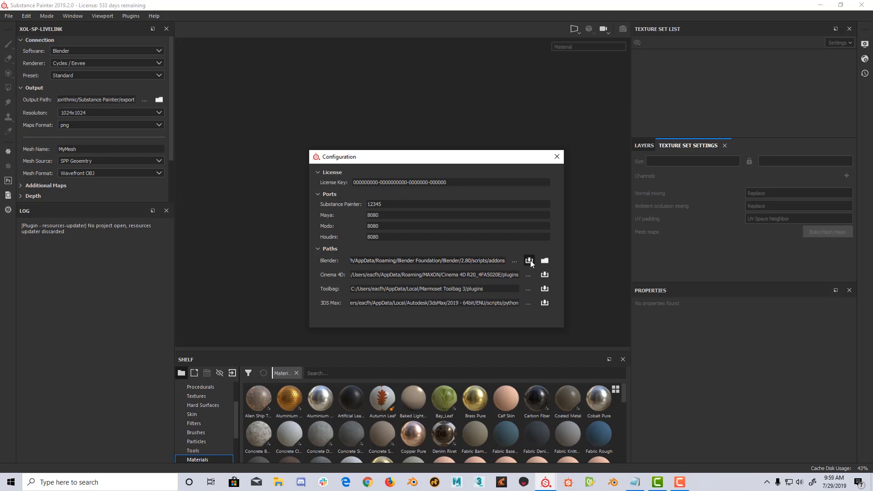
click(529, 260)
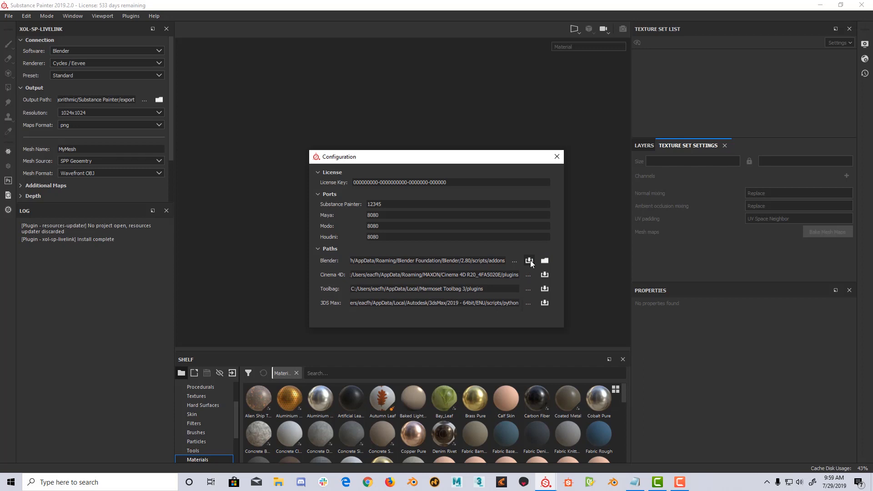
mouse_move(515, 264)
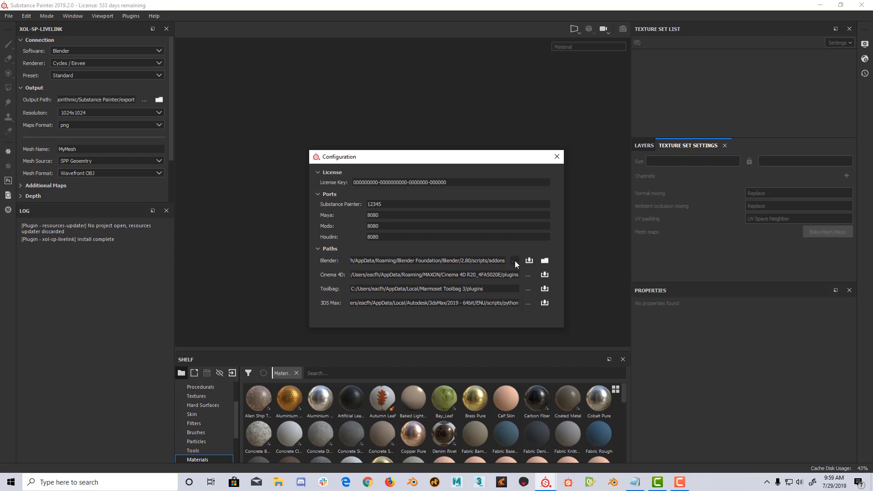
click(514, 260)
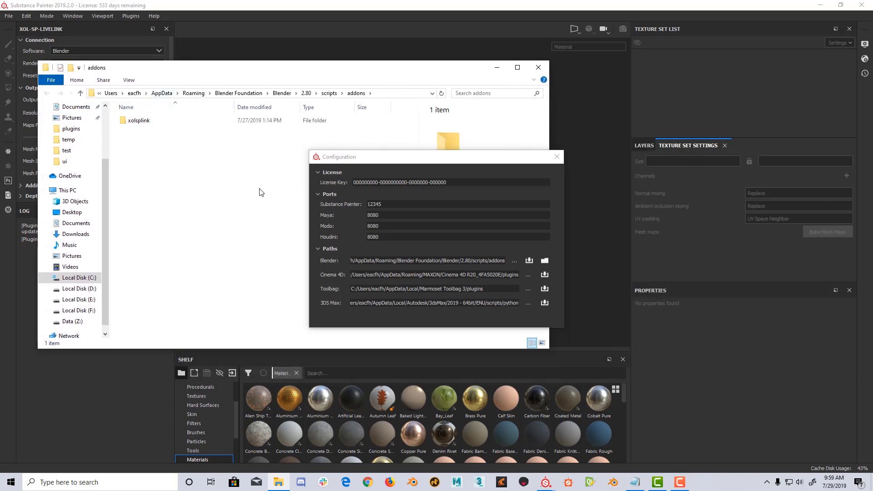
Close the Blender addons folder window and the plugin configuration dialog
click(538, 67)
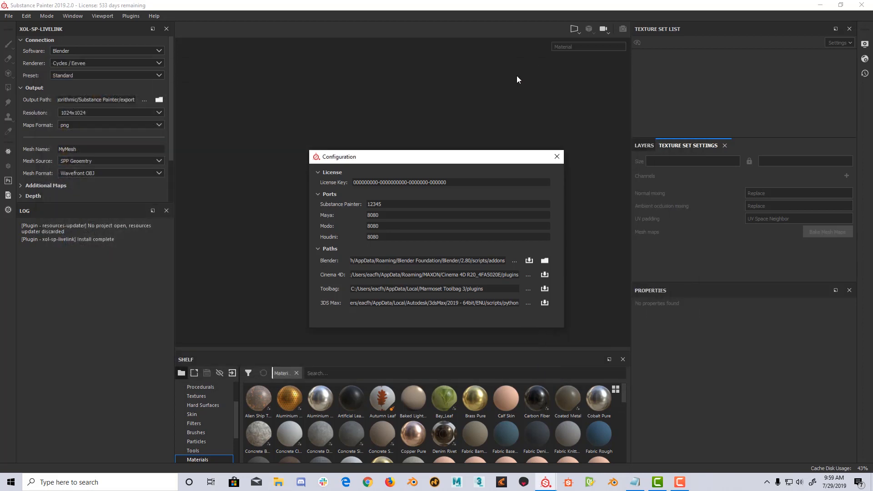
mouse_move(556, 158)
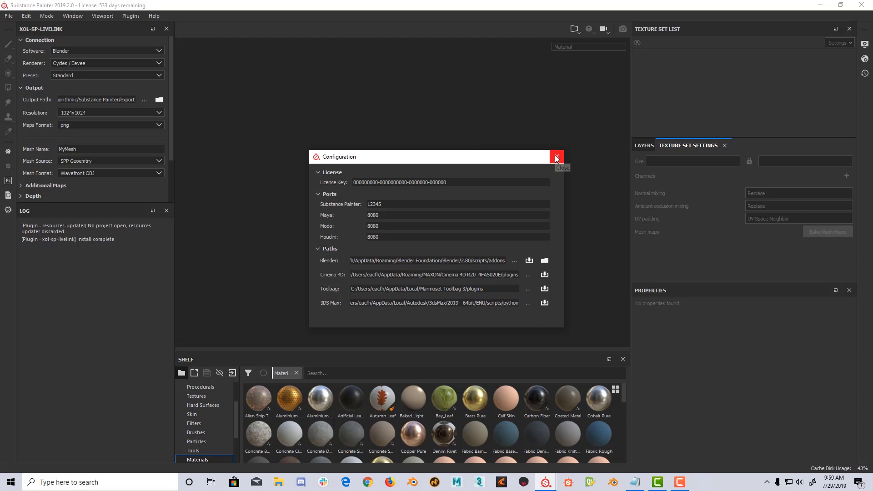
click(557, 158)
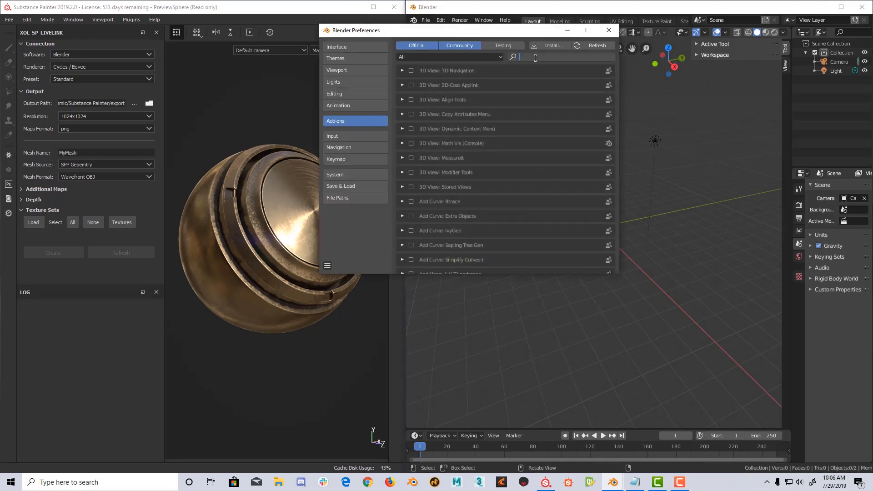
Search 'xolo' in Blender's Add-ons preferences and enable Xolotl Substance Painter Live Link
text(xolo)
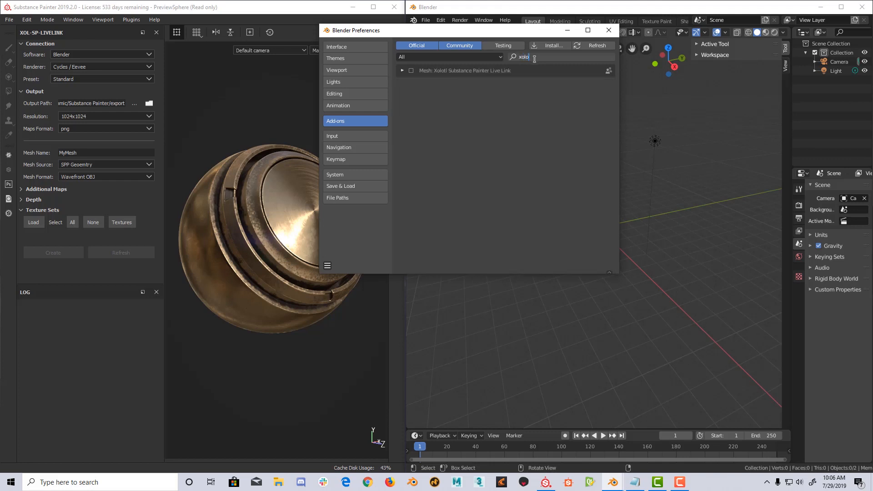
click(402, 71)
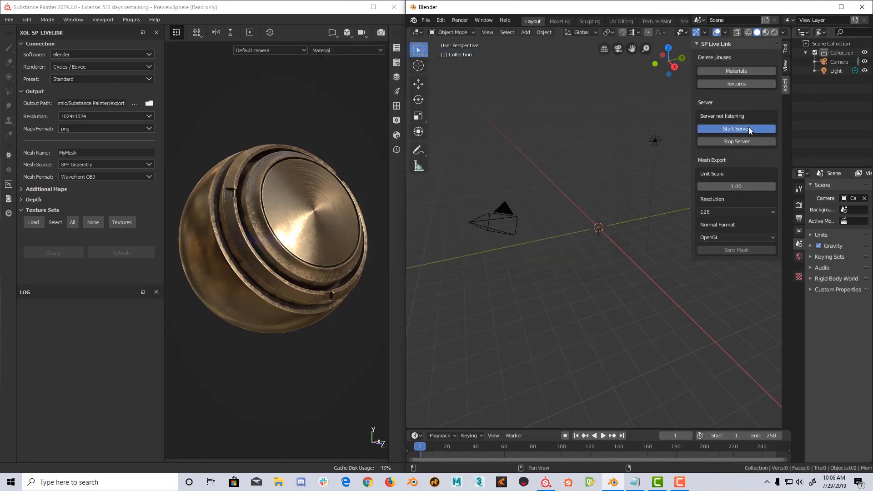
Start Blender's live-link server, select all texture sets, and send them with the mesh to Blender
click(737, 129)
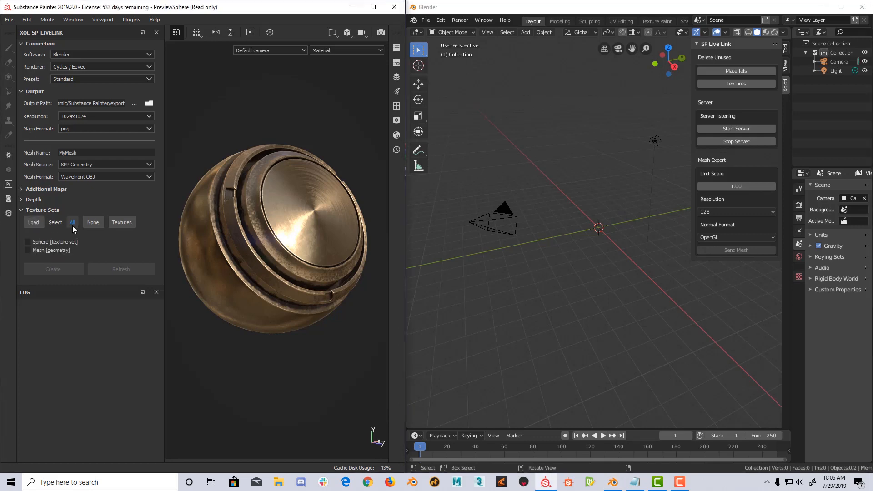
click(72, 222)
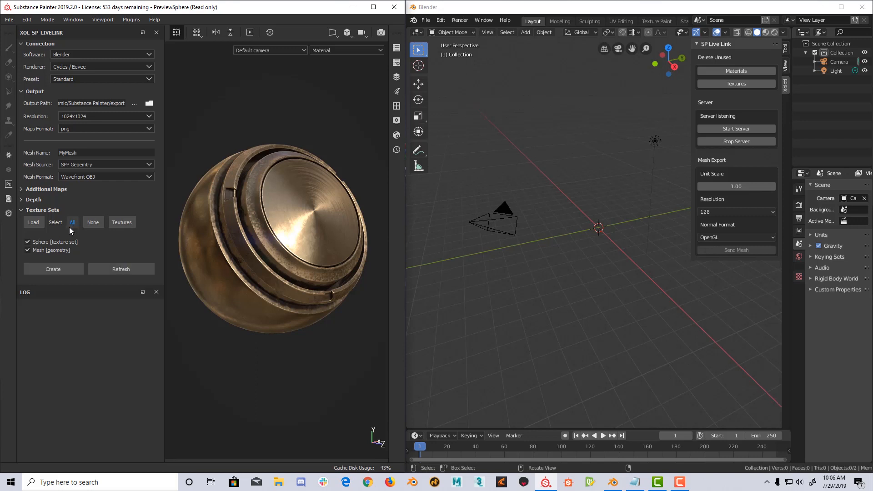
click(53, 268)
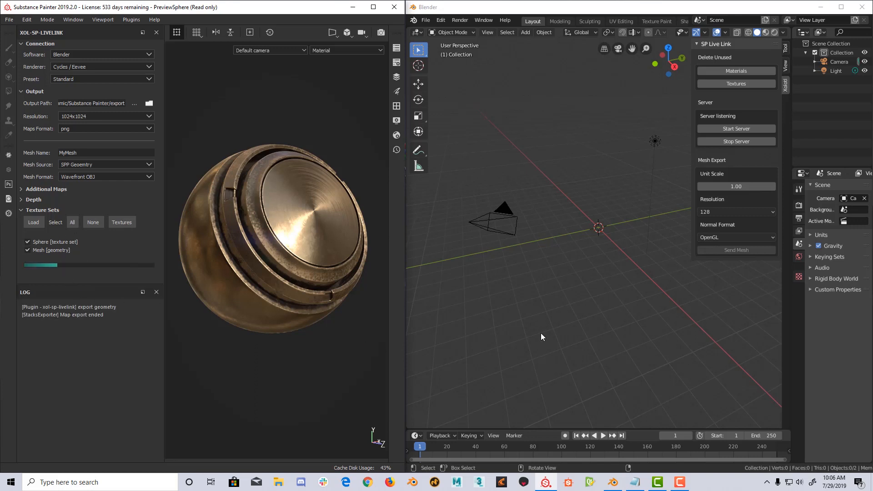